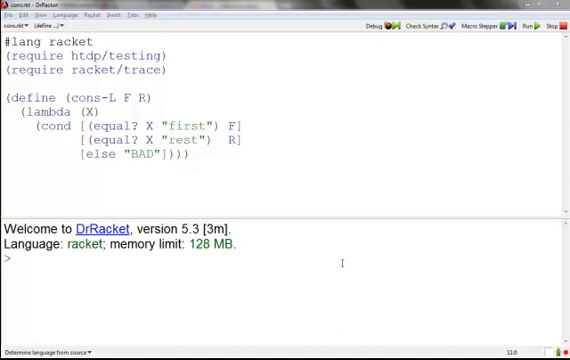
Highlight cons-L's lambda parameters, then evaluate (cons-L 1 '()) in the REPL
{"action": "double_click", "coordinate": [79, 97]}
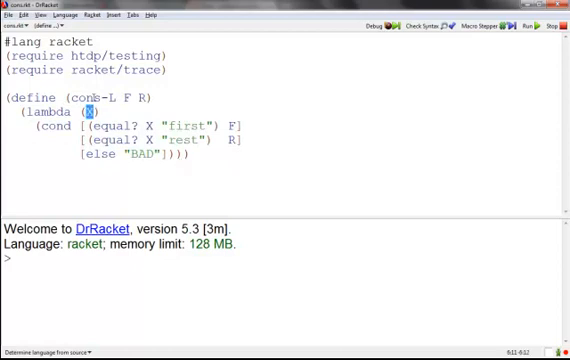
{"action": "double_click", "coordinate": [187, 125]}
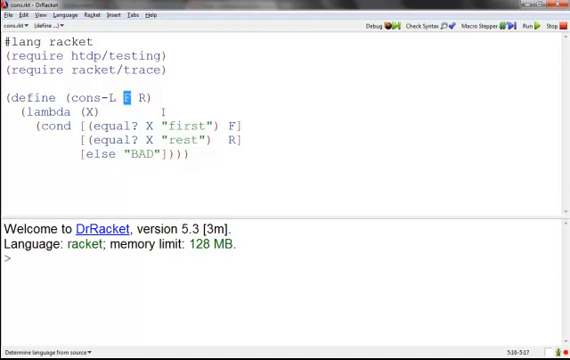
{"action": "double_click", "coordinate": [180, 140]}
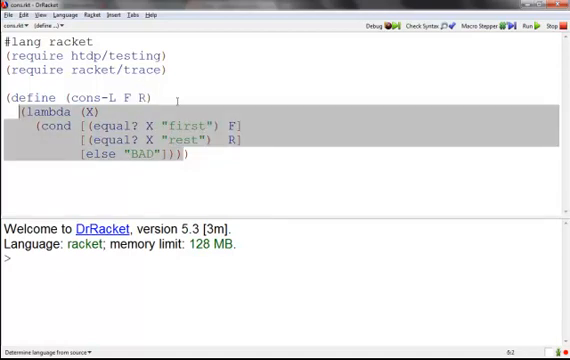
{"action": "type", "text": "(cons"}
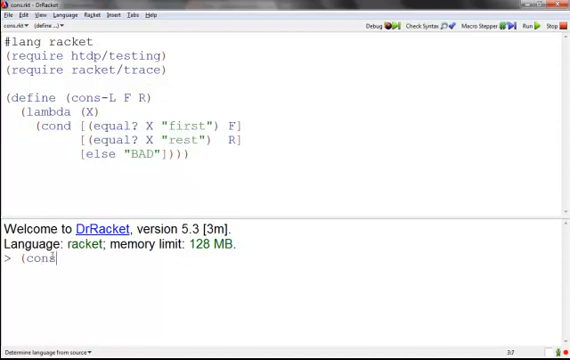
{"action": "type", "text": "-L 1 '("}
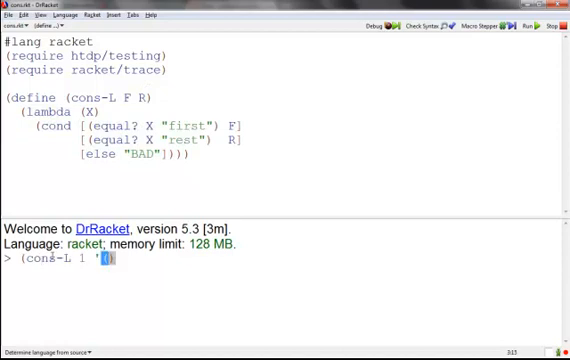
{"action": "key", "text": "Return"}
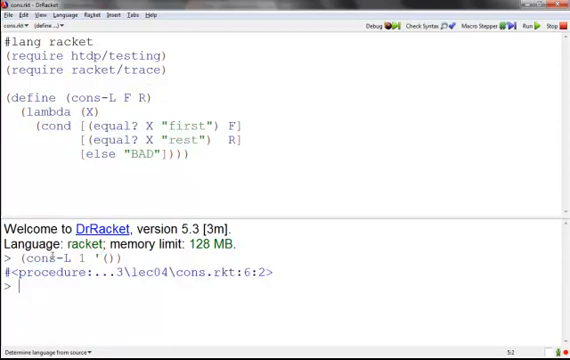
Evaluate (cons 1 '()), define x as (cons 1 '()), and evaluate (first x) and (rest x)
{"action": "type", "text": "(cons 1 '("}
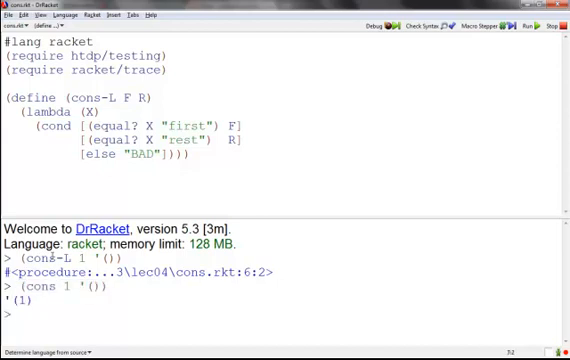
{"action": "type", "text": "(define"}
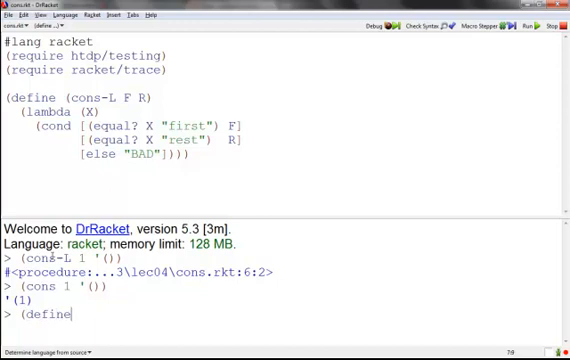
{"action": "type", "text": "x (cons 1 '("}
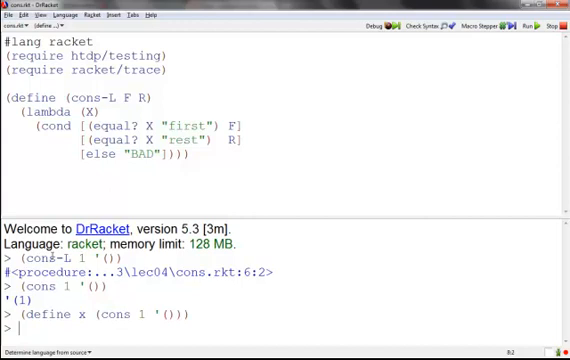
{"action": "type", "text": "("}
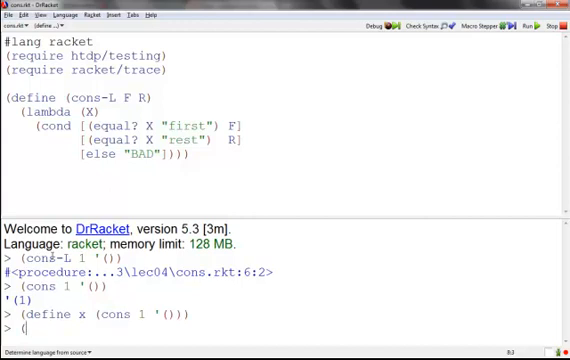
{"action": "type", "text": "(first x"}
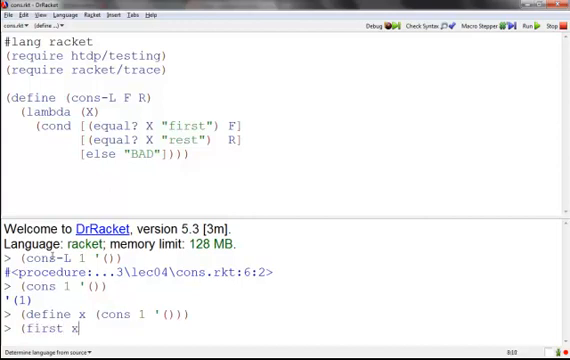
{"action": "key", "text": "return"}
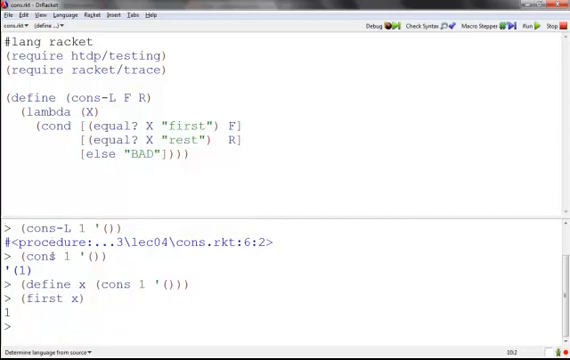
{"action": "type", "text": "(rest x"}
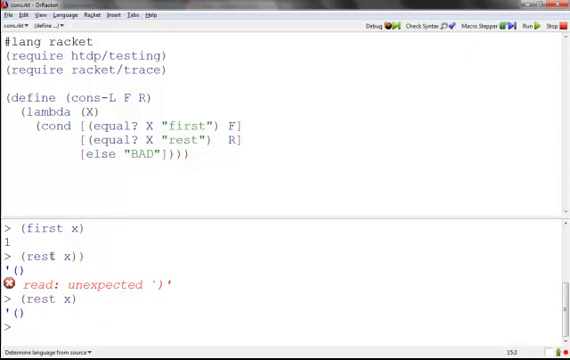
{"action": "mouse_move", "coordinate": [145, 223]}
{"action": "type", "text": "x"}
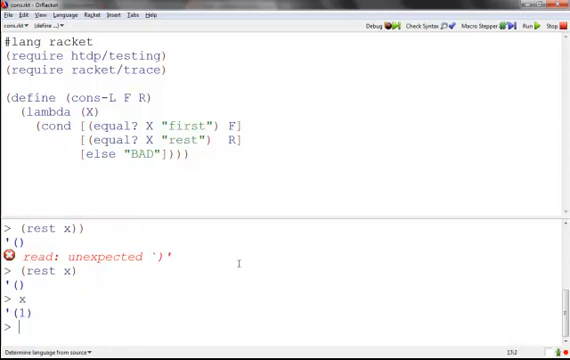
Define z as (cons-L 1 '()) and evaluate z, (z "first") and (z "rest")
{"action": "type", "text": "(define"}
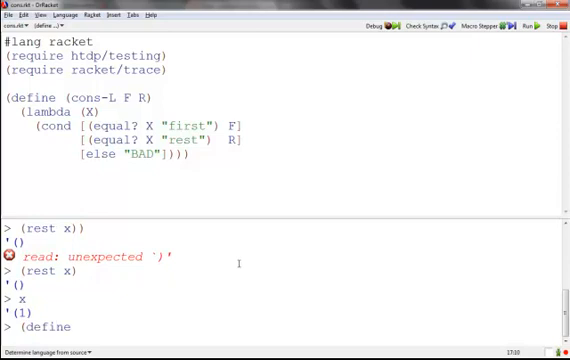
{"action": "type", "text": "z (cons"}
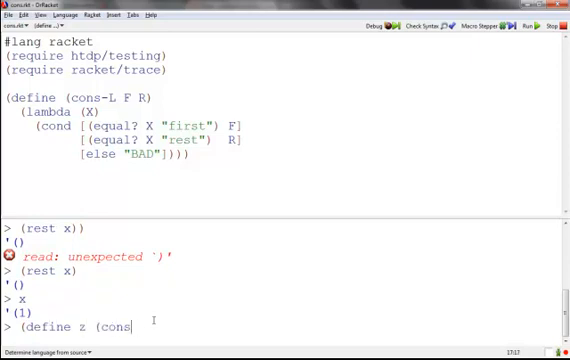
{"action": "type", "text": "-L 1 '("}
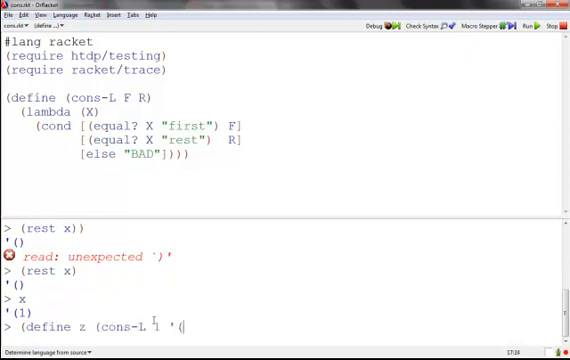
{"action": "key", "text": "Return"}
{"action": "type", "text": "(z"}
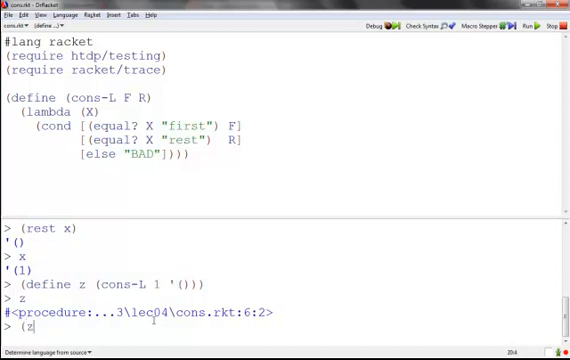
{"action": "type", "text": "\"first\")"}
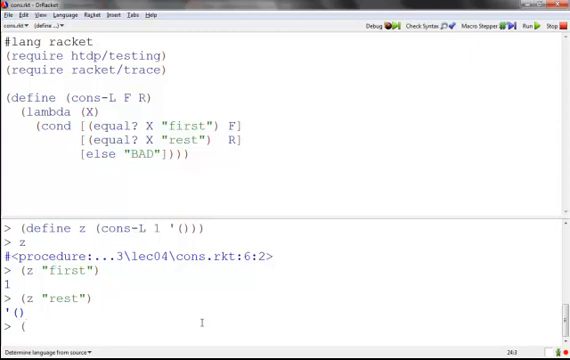
{"action": "type", "text": "(first z)"}
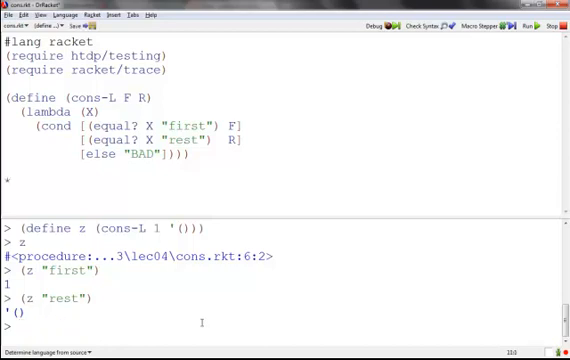
Add (define (first func) (func "first")) to the definitions window
{"action": "type", "text": "(define (f"}
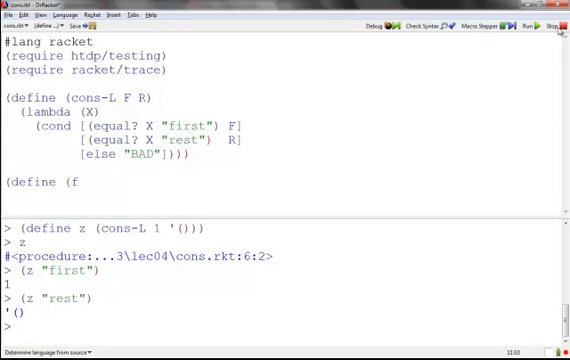
{"action": "type", "text": "irst func"}
{"action": "type", "text": "(f"}
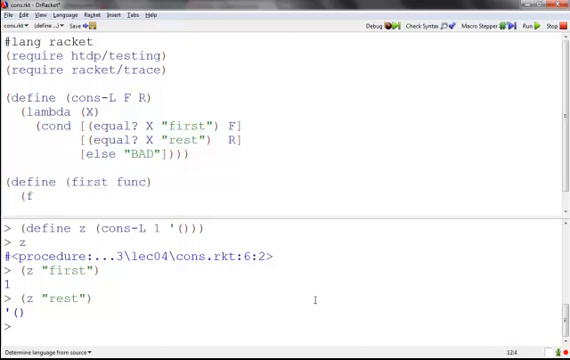
{"action": "type", "text": "unc \"first\""}
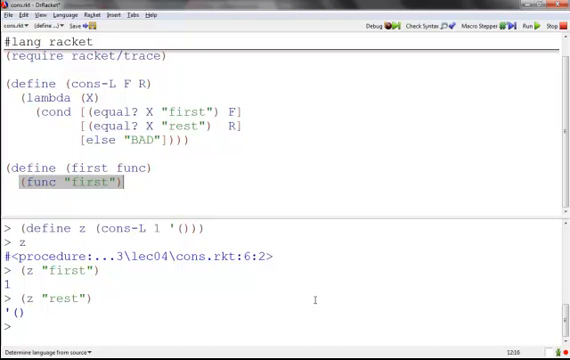
Add (define (rest func) (func "rest")) below it and rerun the program
{"action": "type", "text": "(define (rest"}
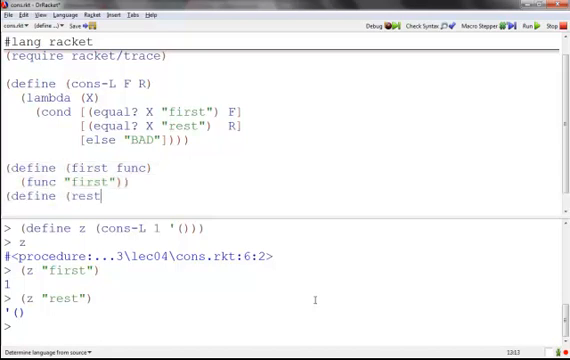
{"action": "type", "text": "func"}
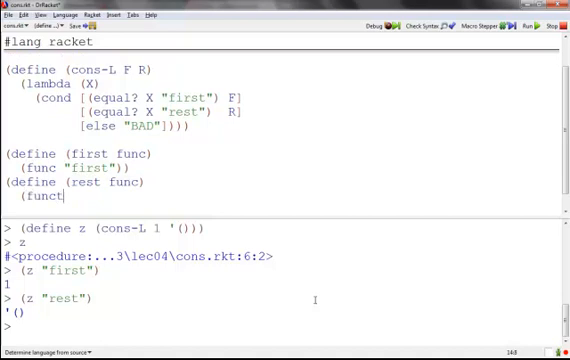
{"action": "type", "text": "\"rest\""}
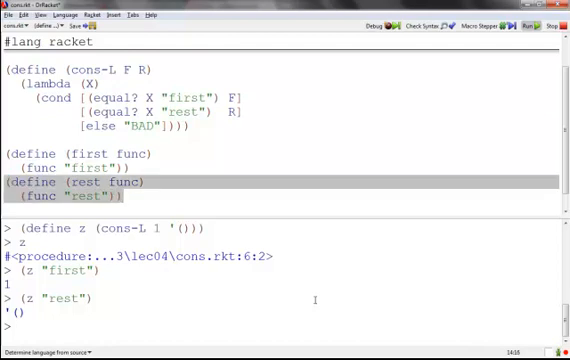
{"action": "left_click", "coordinate": [513, 18]}
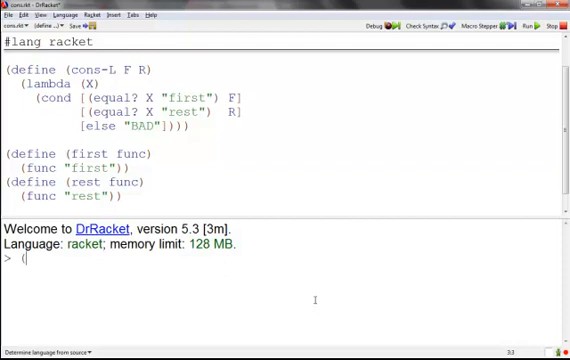
Redefine z as (cons-L 1 '()) and evaluate (z "first") and (first z), both giving 1
{"action": "type", "text": "define z '"}
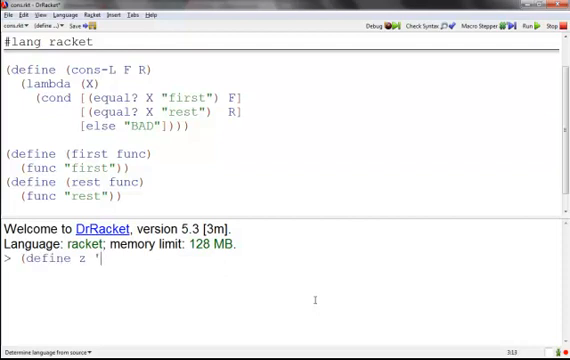
{"action": "type", "text": "(cons-L 1"}
{"action": "type", "text": "z"}
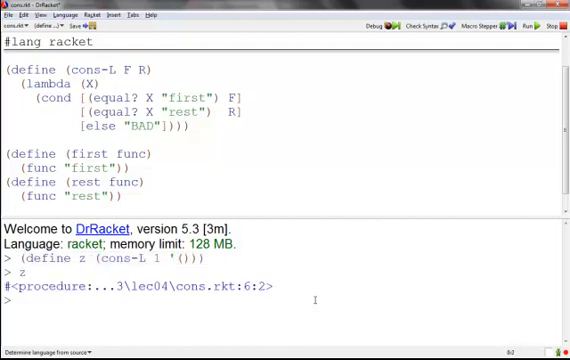
{"action": "type", "text": "(first \""}
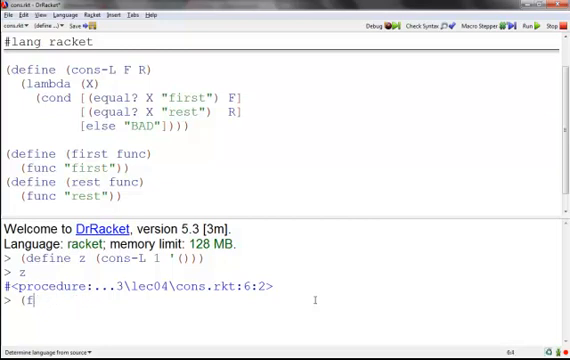
{"action": "type", "text": "z"}
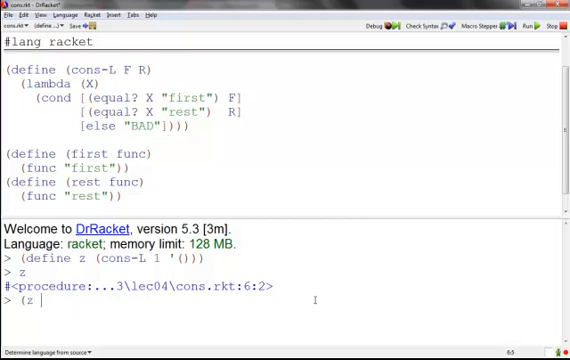
{"action": "type", "text": "\"first\")"}
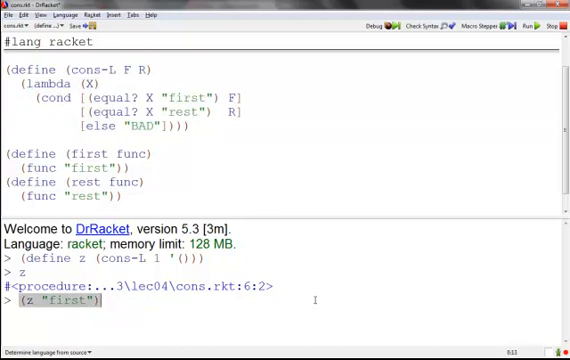
{"action": "key", "text": "Return"}
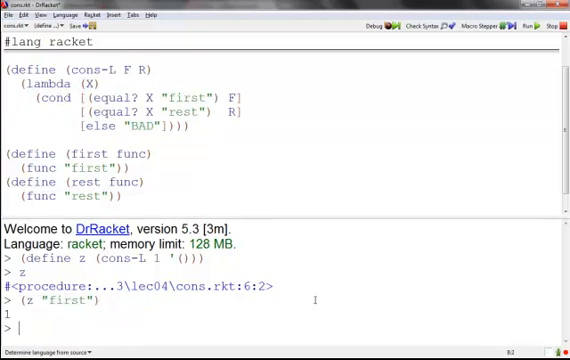
{"action": "double_click", "coordinate": [84, 168]}
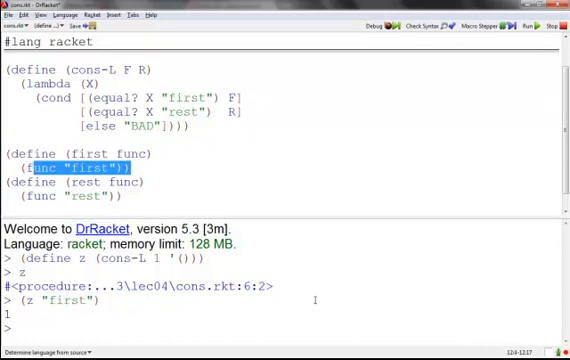
{"action": "type", "text": "(frist"}
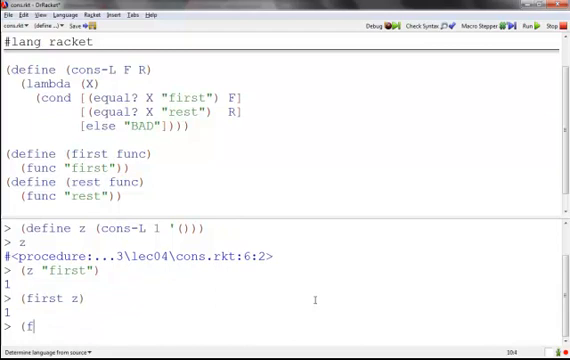
Evaluate (rest z), then define y as (cons-L 1 (cons-L 2 (cons-L 3 '())))
{"action": "type", "text": "rest"}
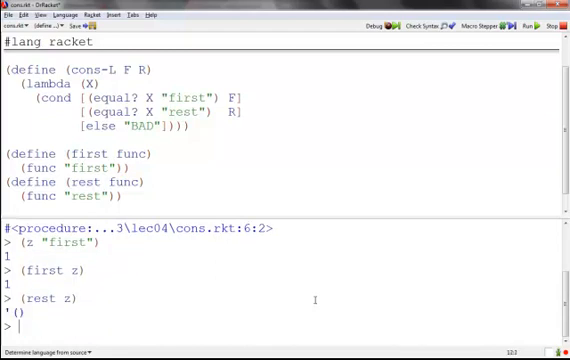
{"action": "type", "text": "("}
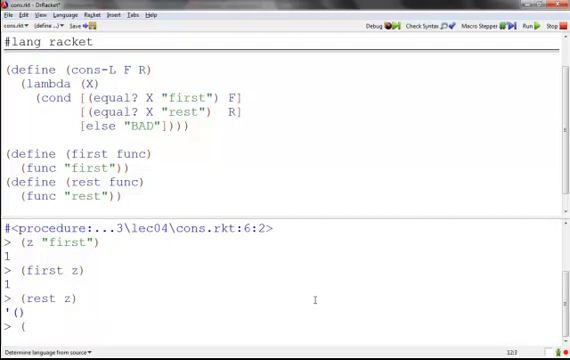
{"action": "type", "text": "define"}
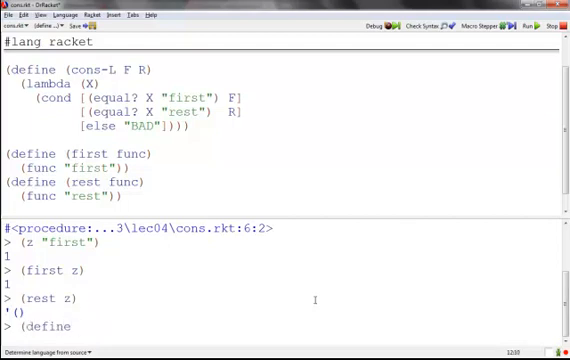
{"action": "type", "text": "y '"}
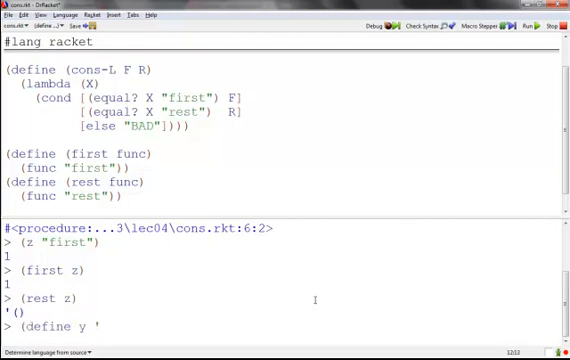
{"action": "type", "text": "(cons-L 1 (co"}
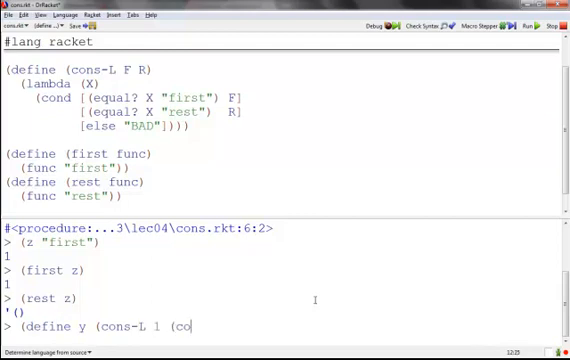
{"action": "type", "text": "ns-L 2"}
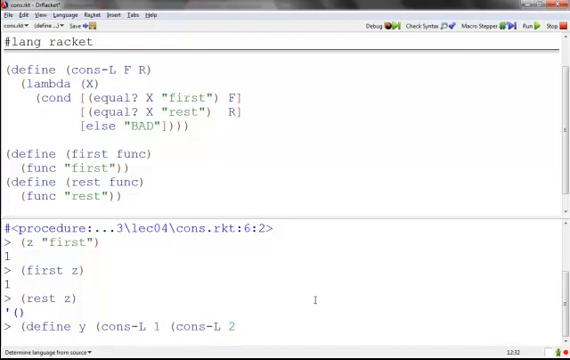
{"action": "type", "text": "(cons-L 3 '("}
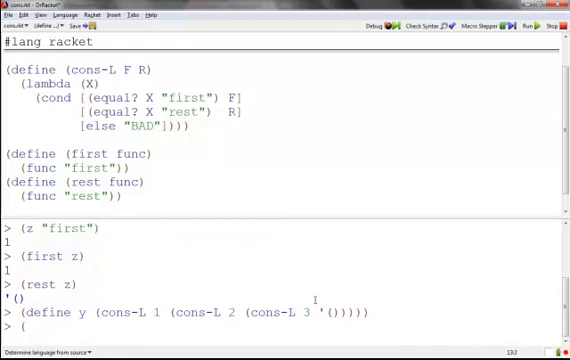
Define a as (cons 1 (cons 2 (cons 3 '()))) and compare a with y
{"action": "type", "text": "define"}
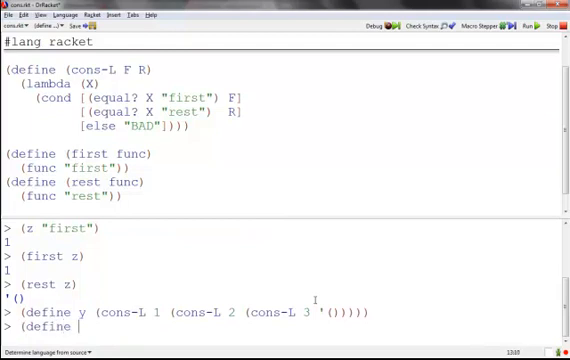
{"action": "type", "text": "a (cons 1   (cons"}
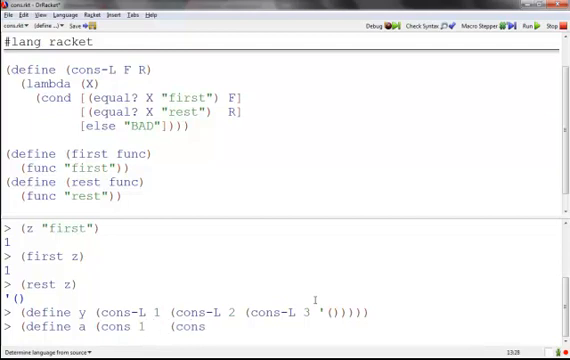
{"action": "type", "text": "2"}
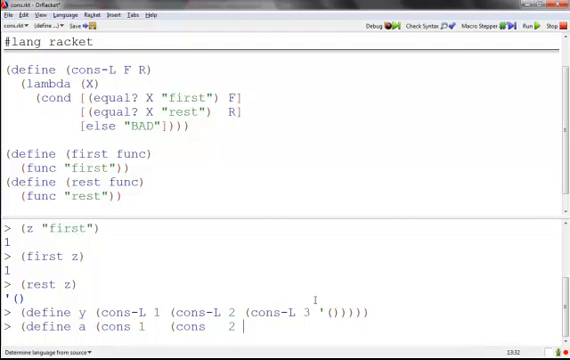
{"action": "type", "text": "(cons  3 '("}
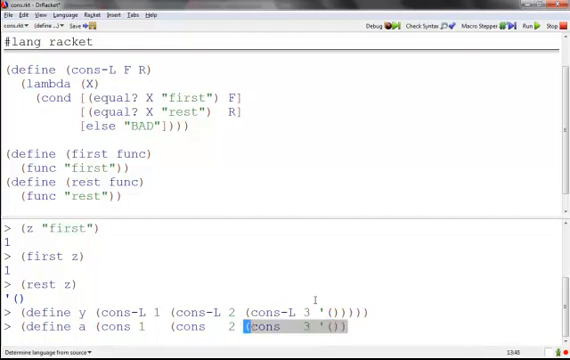
{"action": "key", "text": "Return"}
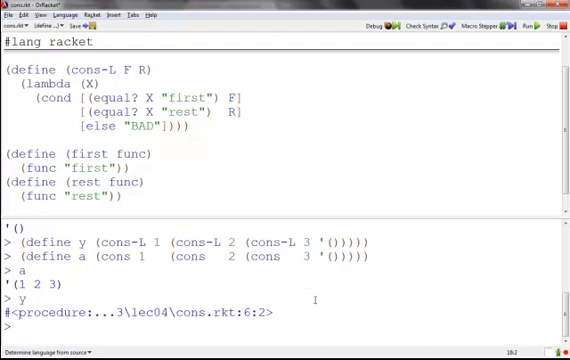
Evaluate (first y) giving 1 and (first (rest y)) giving 2
{"action": "type", "text": "(first y"}
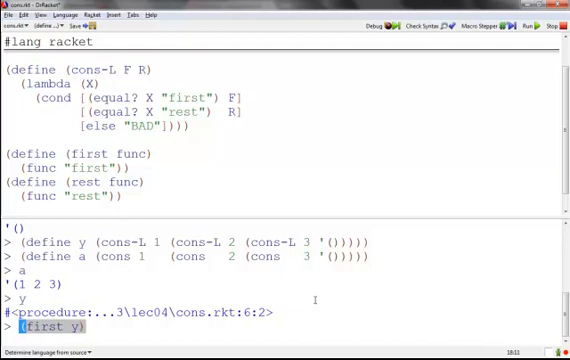
{"action": "key", "text": "Return"}
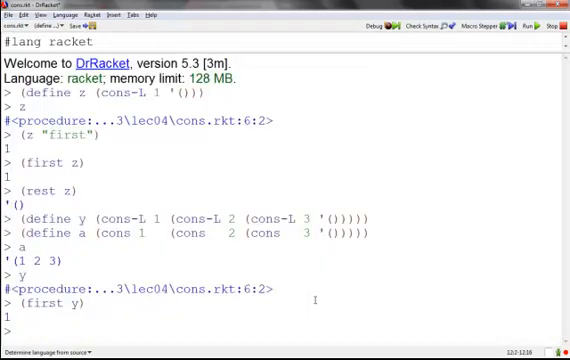
{"action": "type", "text": "firs"}
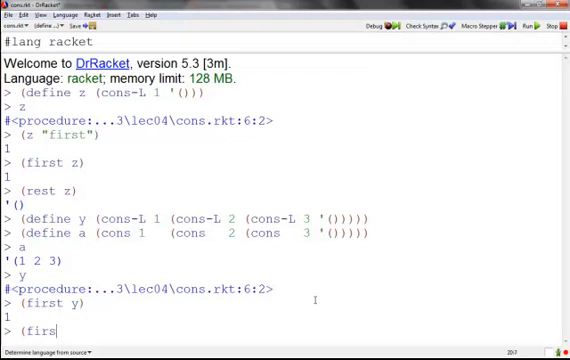
{"action": "type", "text": "t (rest y))"}
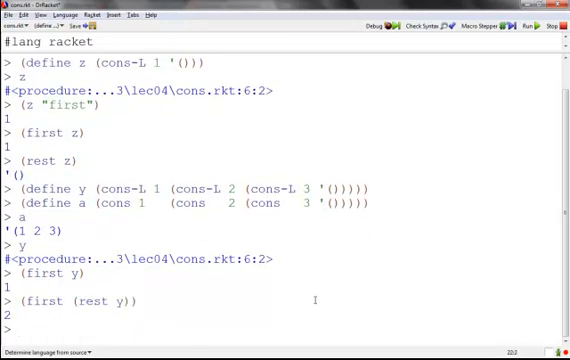
{"action": "type", "text": "(first (f"}
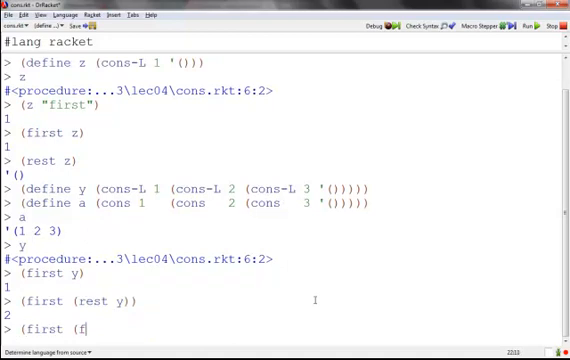